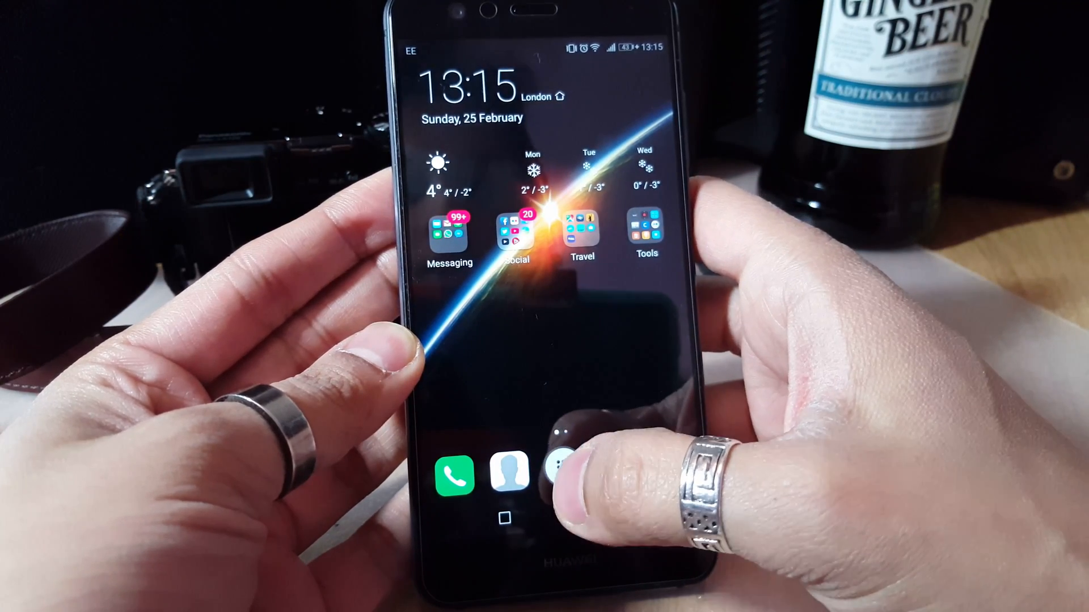
Show the app drawer and scroll through the alphabetical list of installed apps.
click(555, 475)
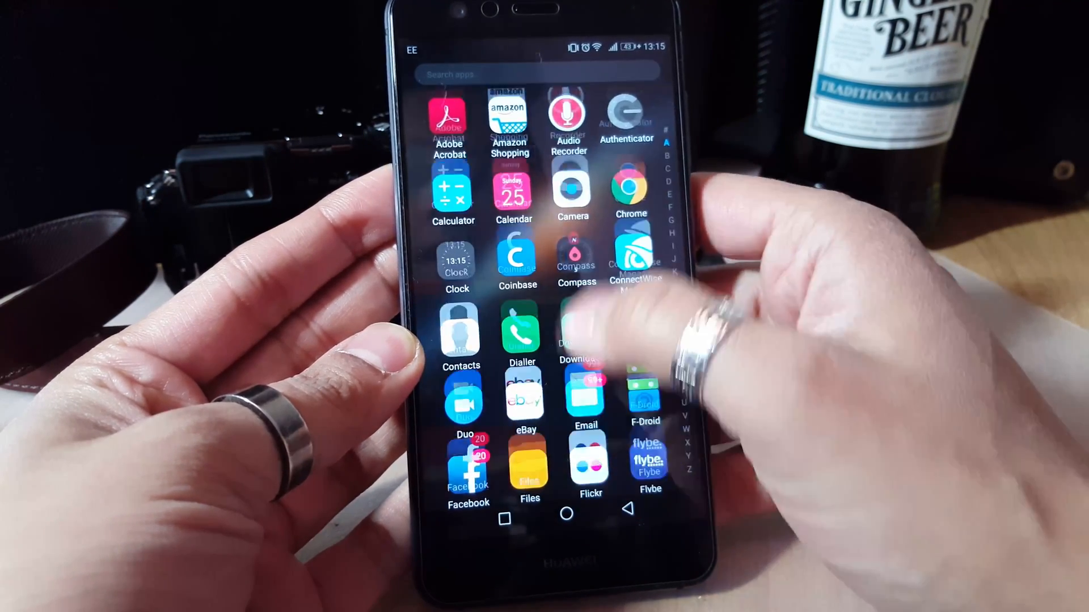
scroll(down, 3)
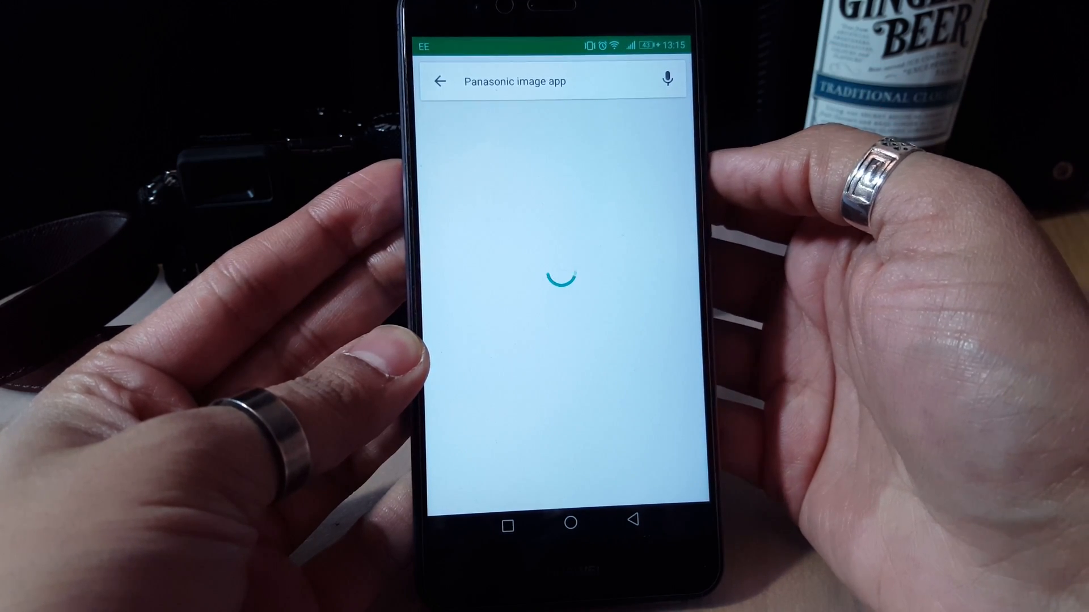
Start a Play Store search for 'Panasonic image app'.
click(549, 82)
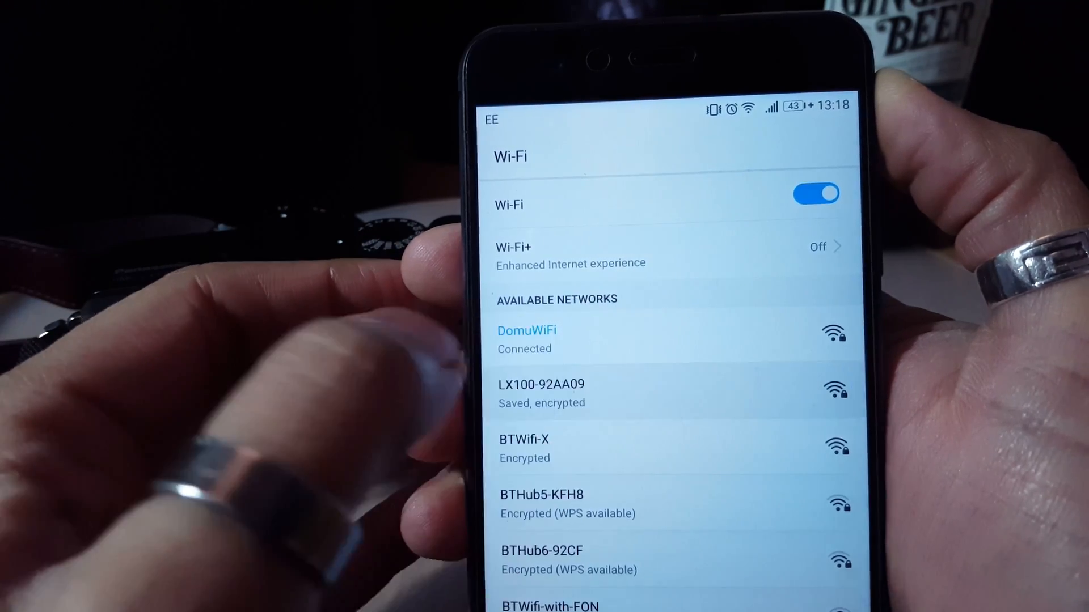
Connect the phone to the camera's LX100-92AA09 Wi-Fi network.
click(540, 392)
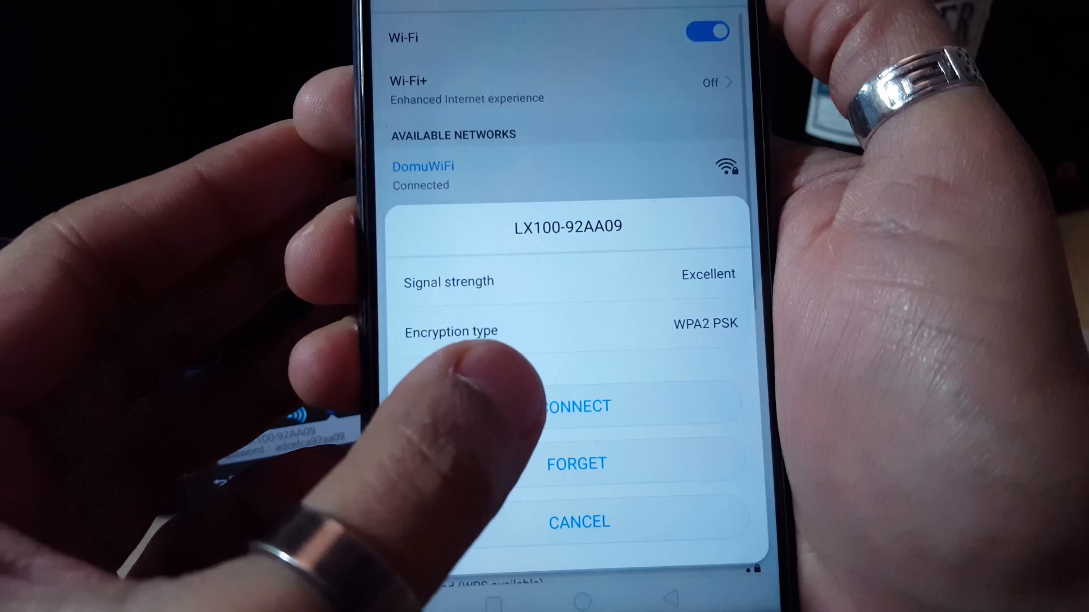
click(580, 522)
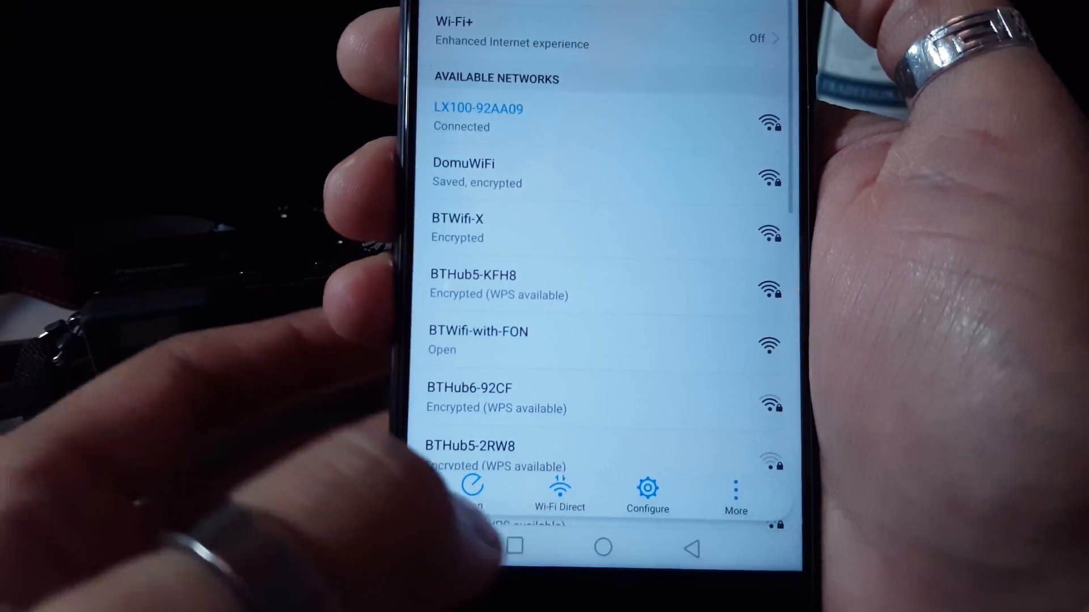
Return to the home screen and launch the Panasonic Image App from the Tools folder.
click(601, 546)
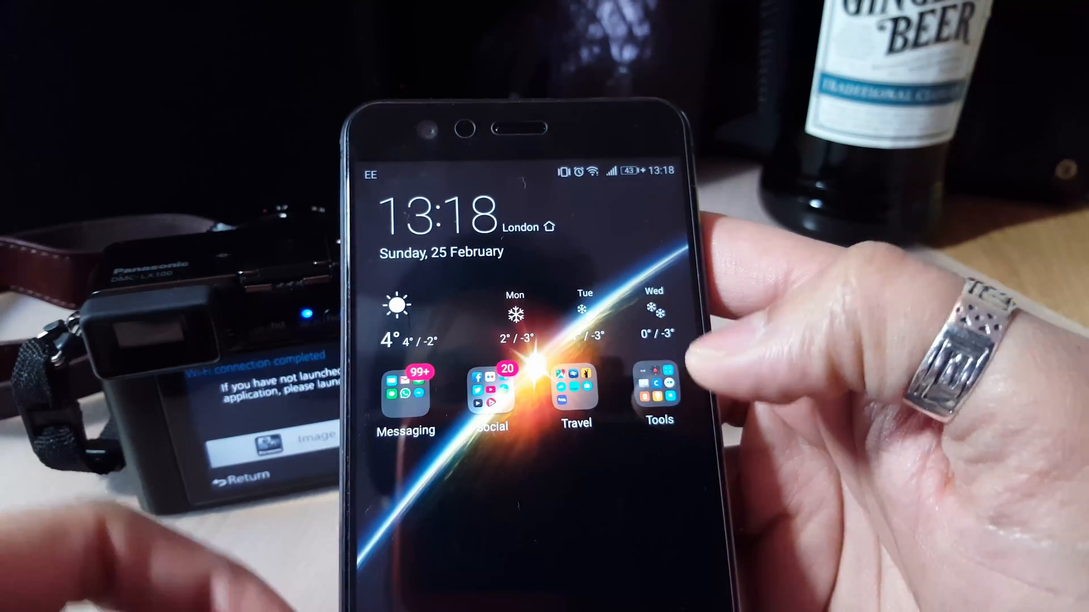
click(657, 393)
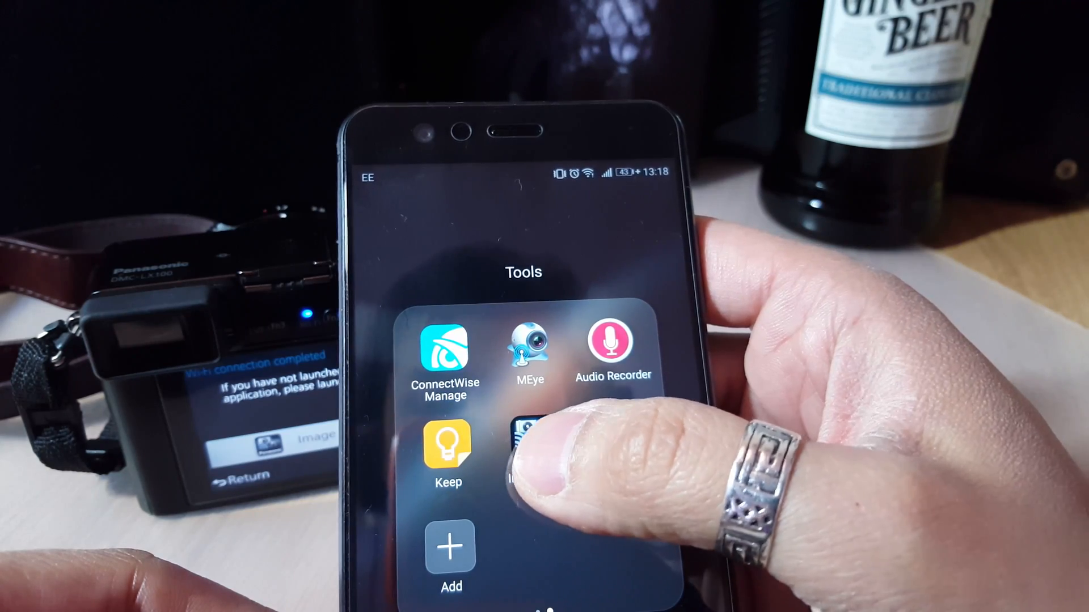
click(530, 454)
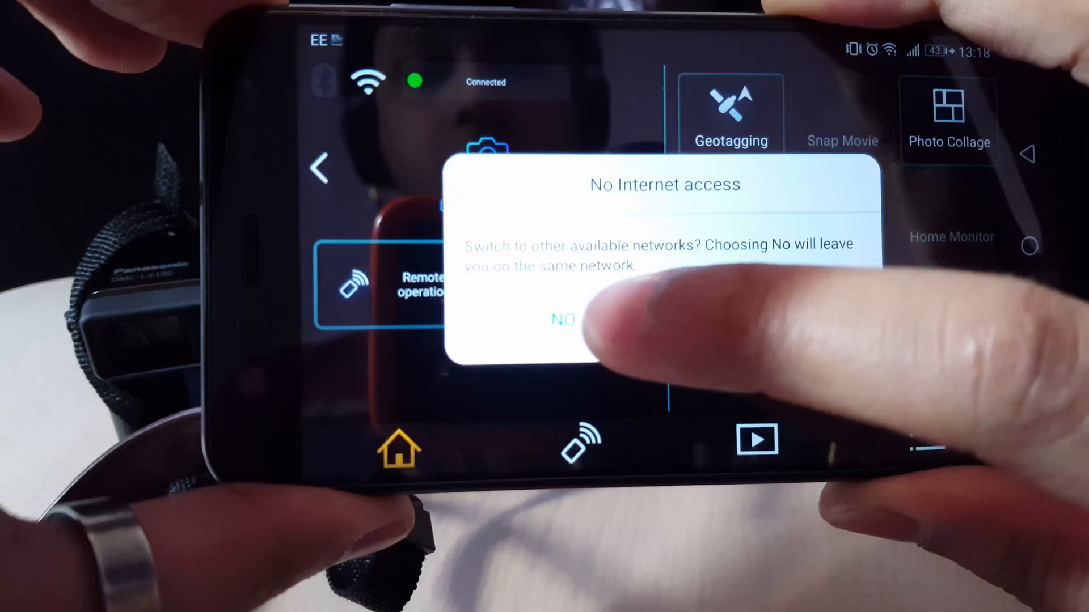
Answer NO to the no-internet warning to stay on the camera's Wi-Fi.
click(562, 320)
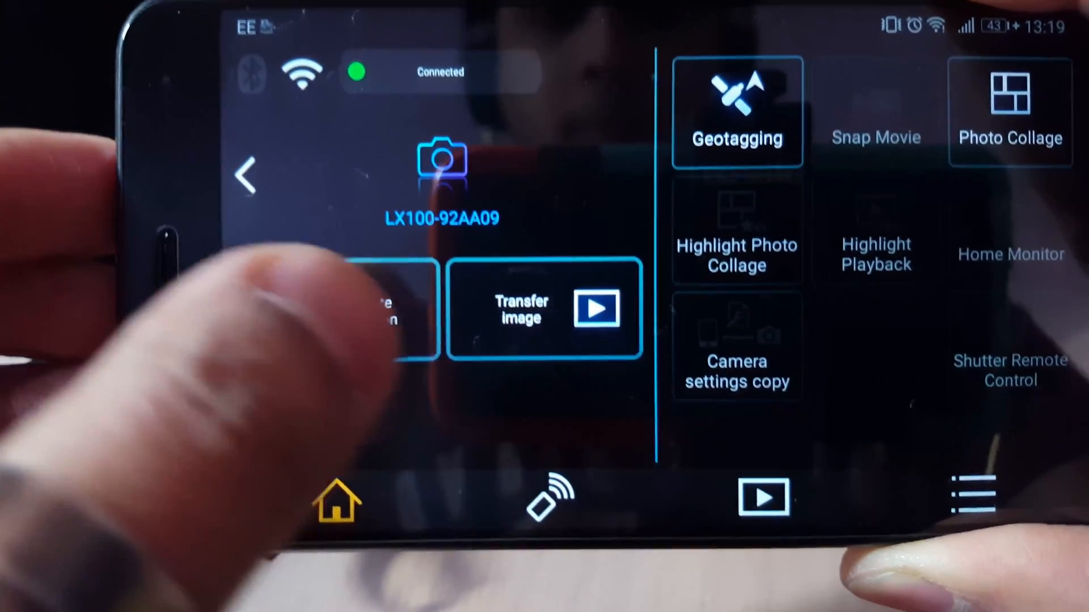
click(389, 308)
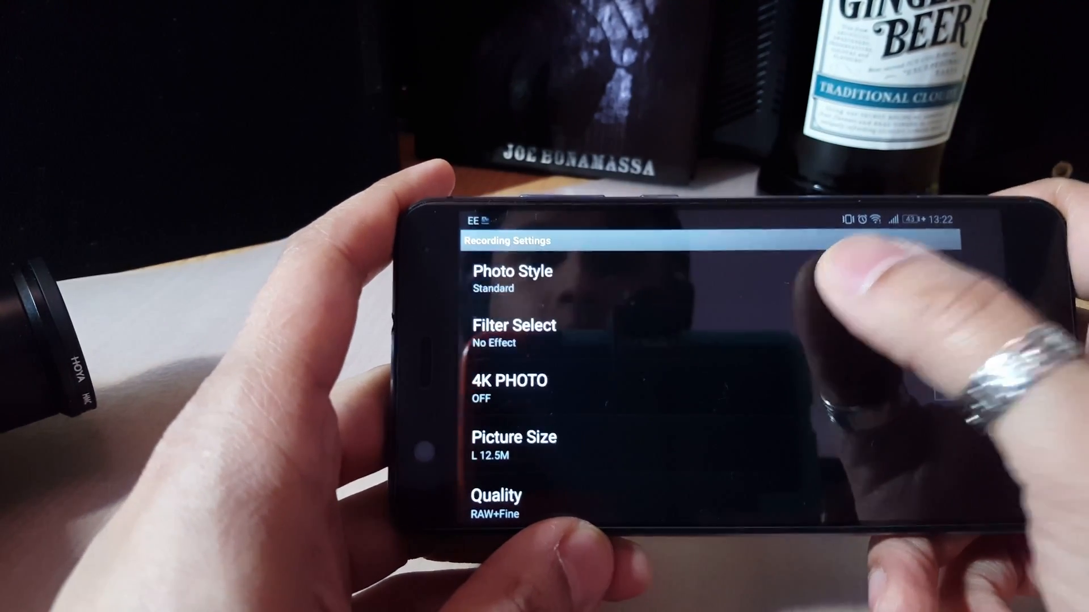
Show the camera's Recording Settings with photo style, picture size and quality.
click(512, 278)
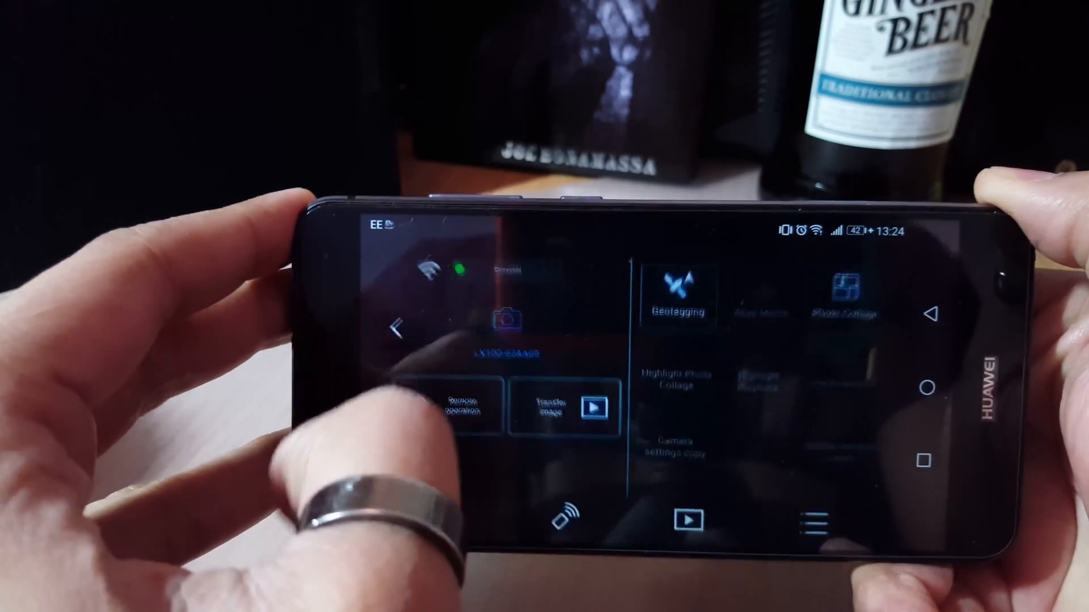
Copy the RAW+JPEG ginger beer photo from the camera to the phone and acknowledge completion.
click(562, 410)
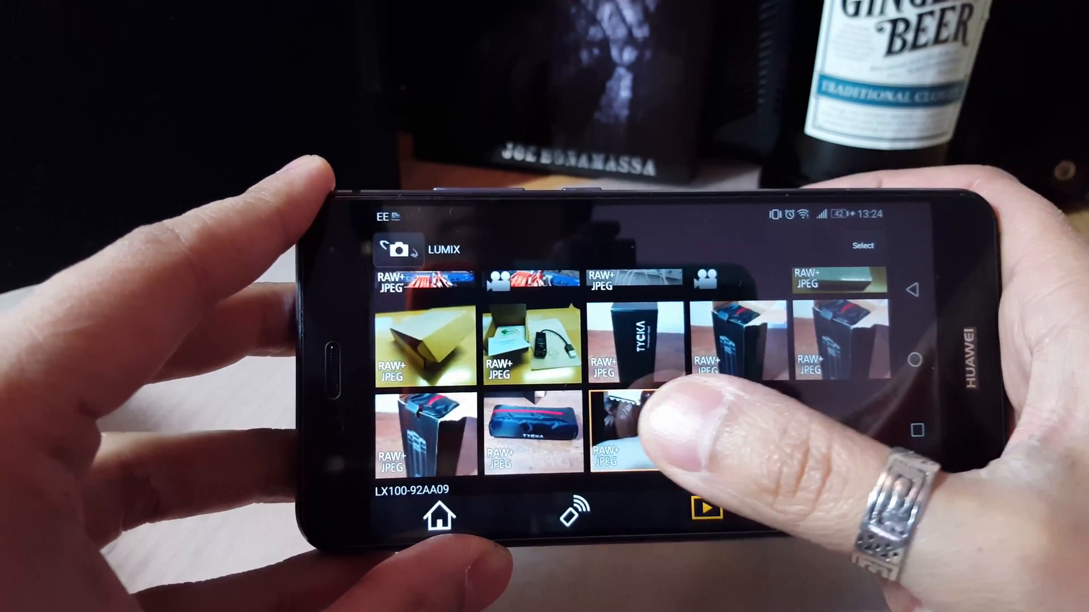
click(618, 428)
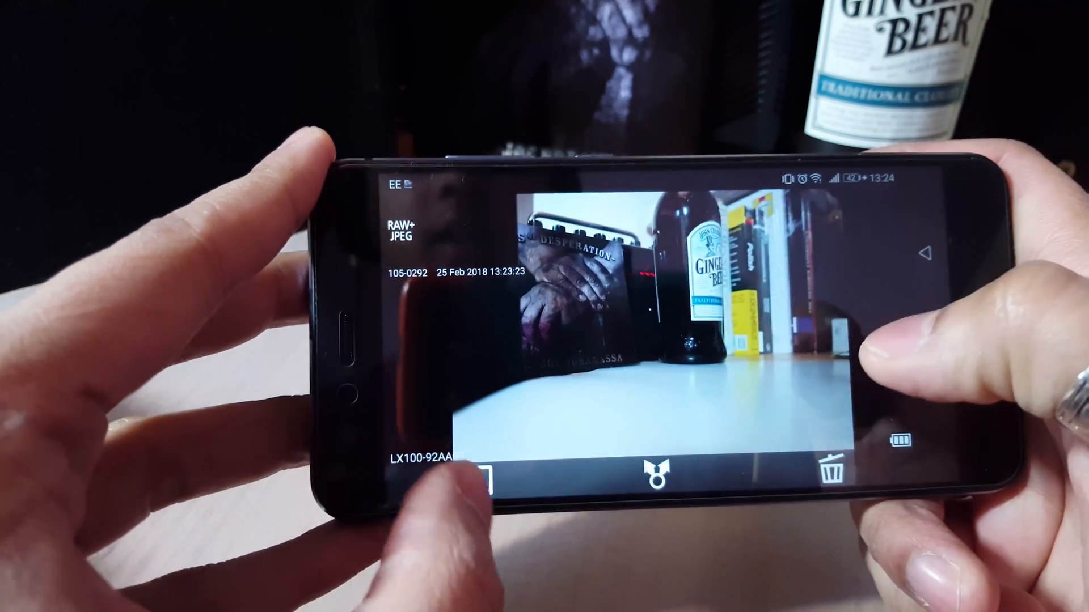
click(472, 475)
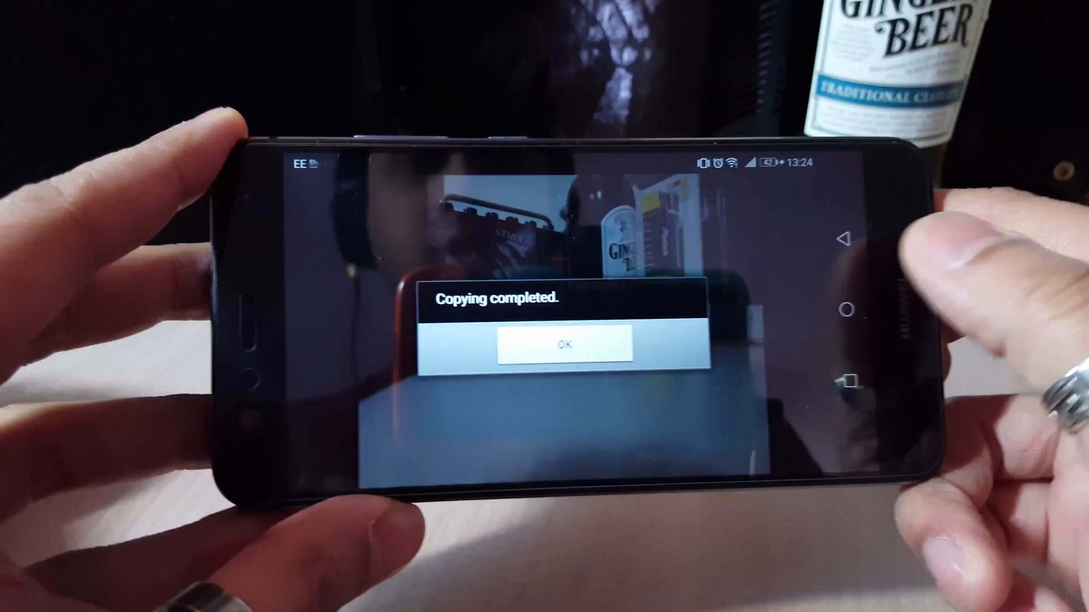
click(564, 345)
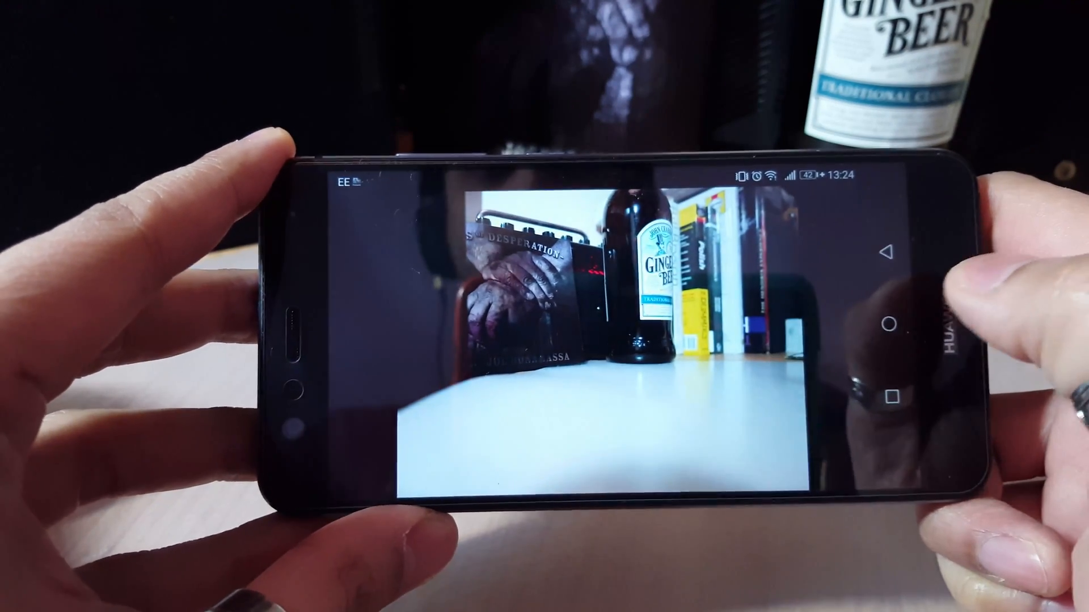